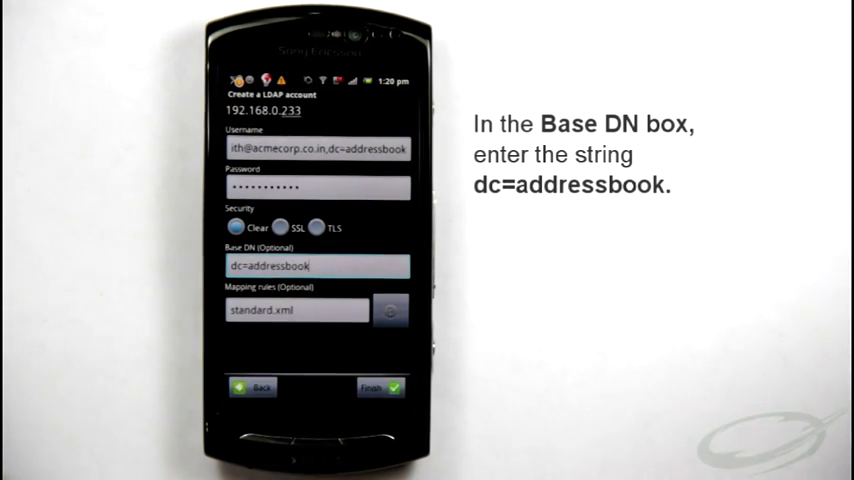
Finish creating the LDAP account with base DN dc=addressbook
{"action": "left_click", "coordinate": [376, 386]}
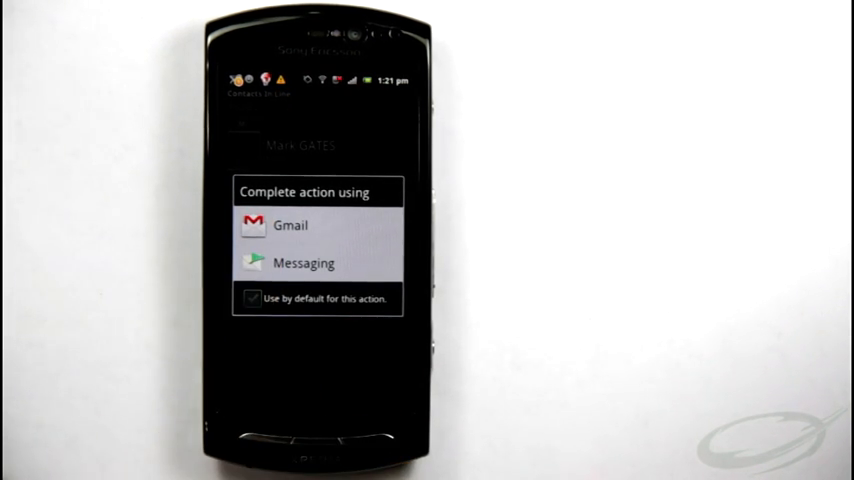
{"action": "left_click", "coordinate": [288, 224]}
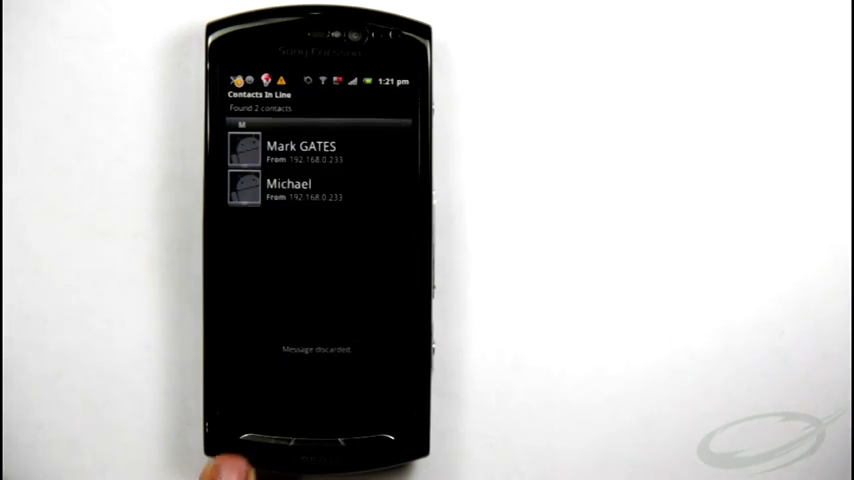
{"action": "left_click", "coordinate": [290, 192]}
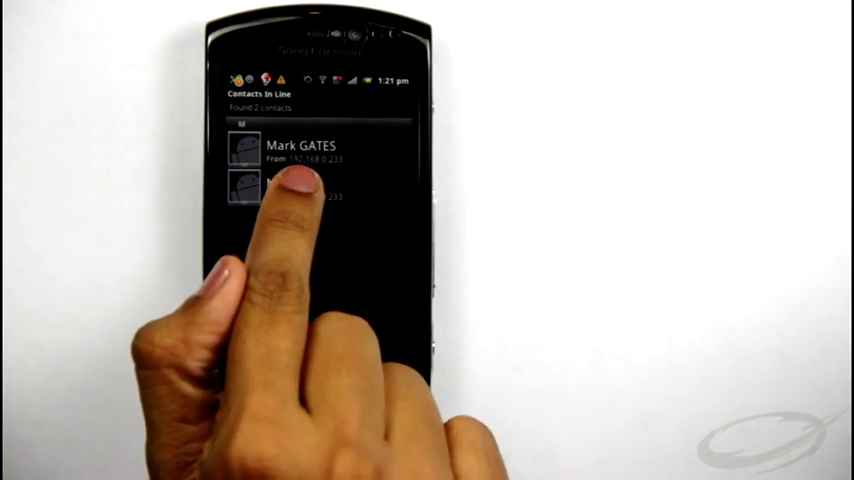
{"action": "left_click", "coordinate": [290, 190]}
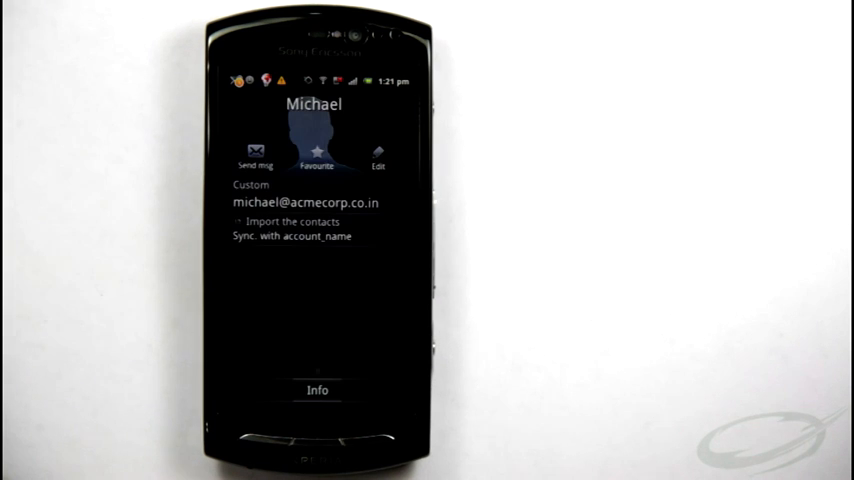